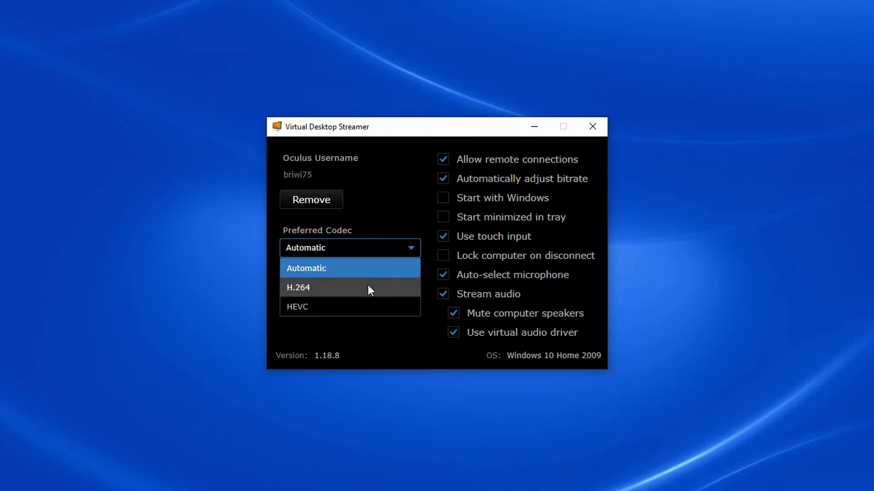
pyautogui.moveTo(359, 296)
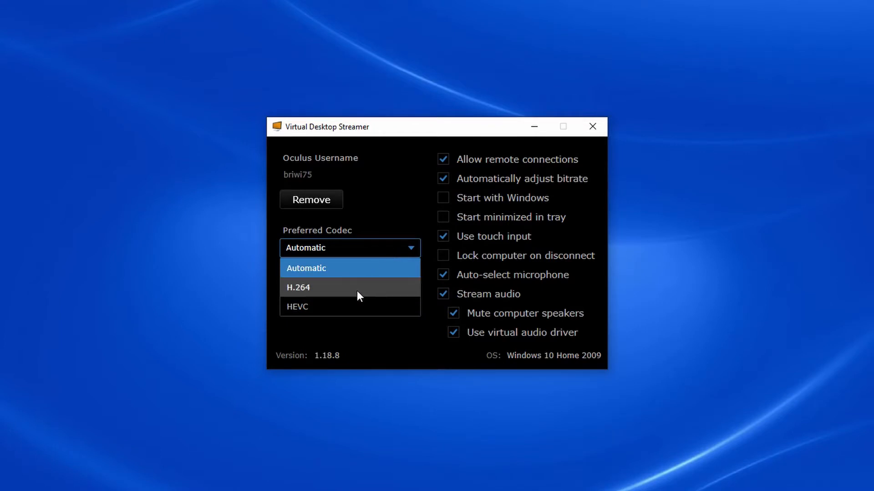
# - Change Virtual Desktop Streamer's preferred codec from Automatic to H.264
pyautogui.click(316, 288)
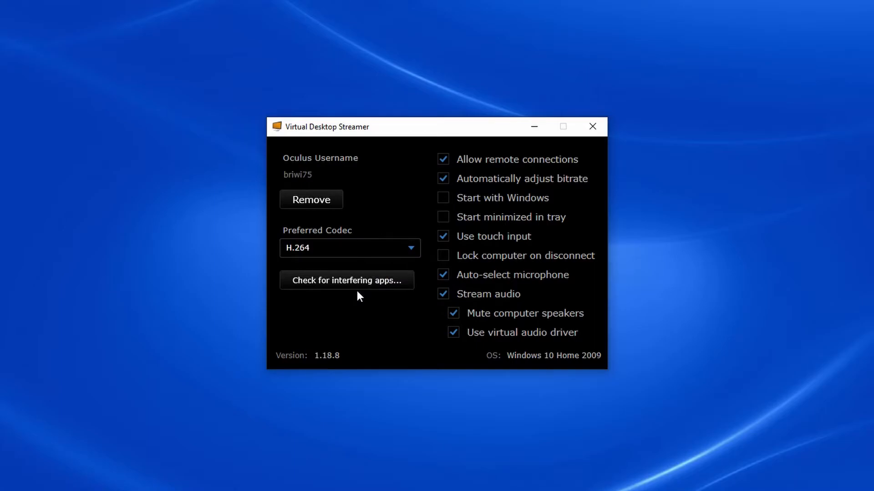
pyautogui.click(346, 281)
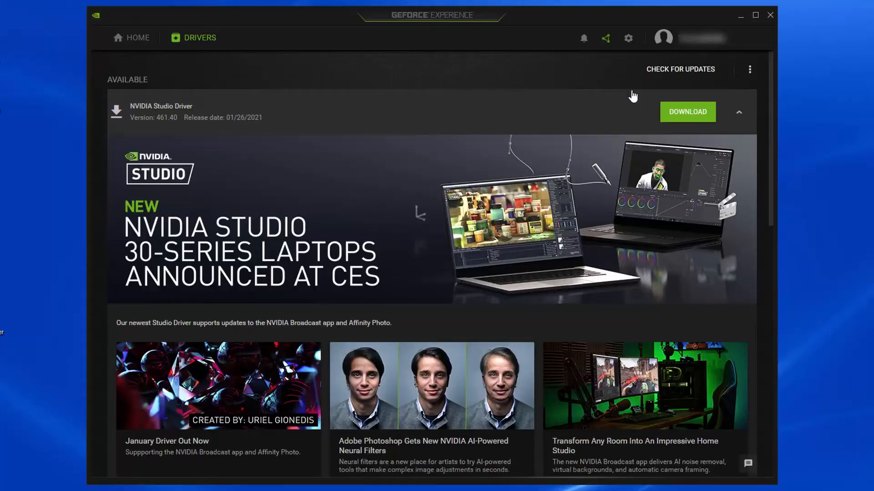
# - Show GeForce Experience's In-Game Overlay settings and set VR frame rate to 90 fps
pyautogui.click(628, 39)
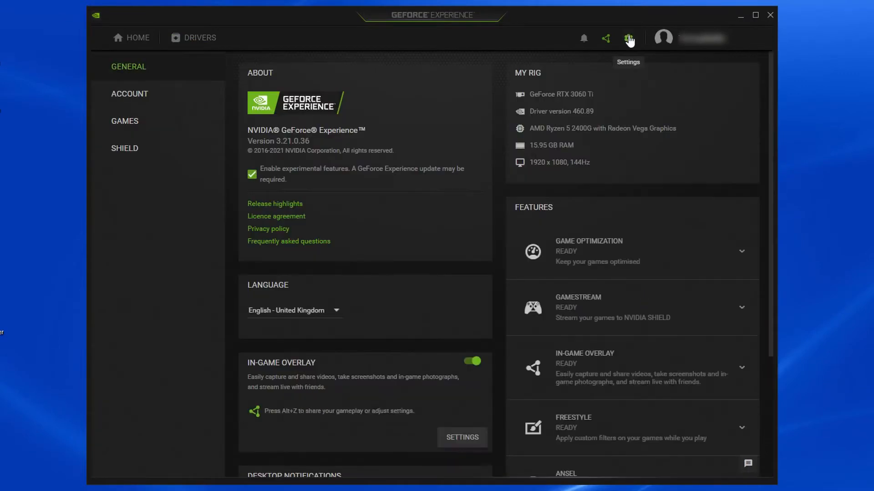
pyautogui.moveTo(468, 383)
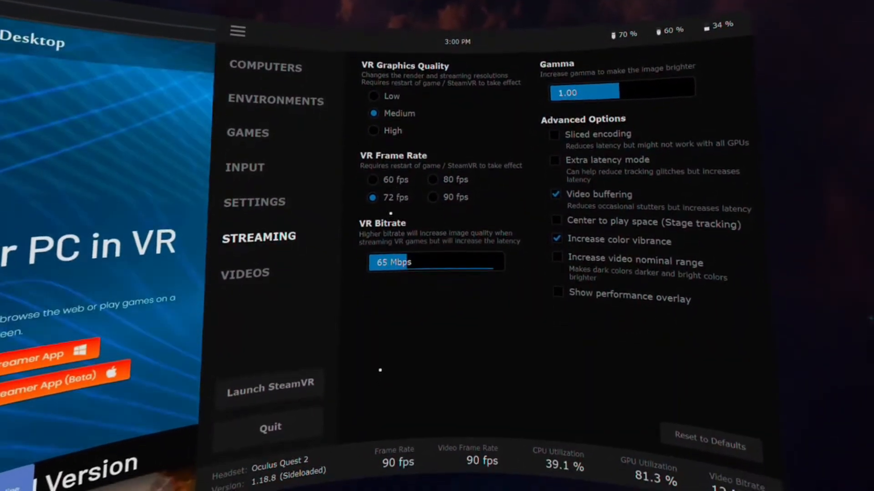
pyautogui.click(428, 186)
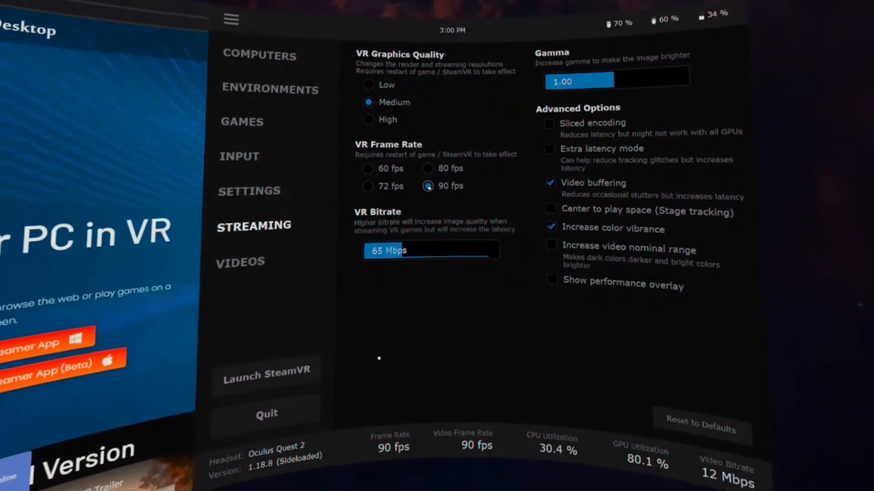